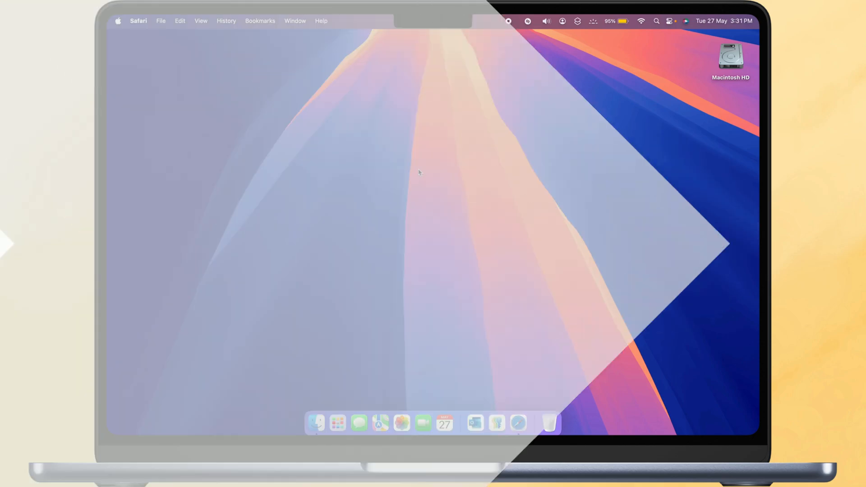
{"action": "mouse_move", "coordinate": [518, 424]}
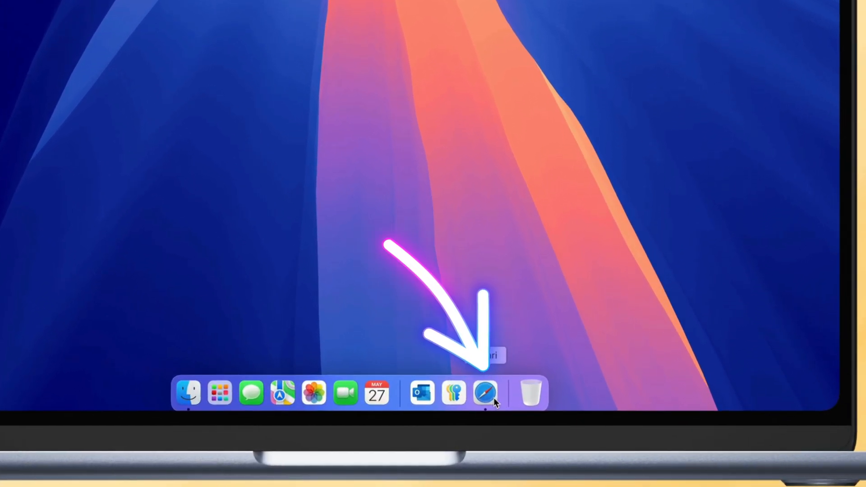
Step: Launch Safari from the Dock to show the Microsoft account overview page
{"action": "left_click", "coordinate": [486, 392]}
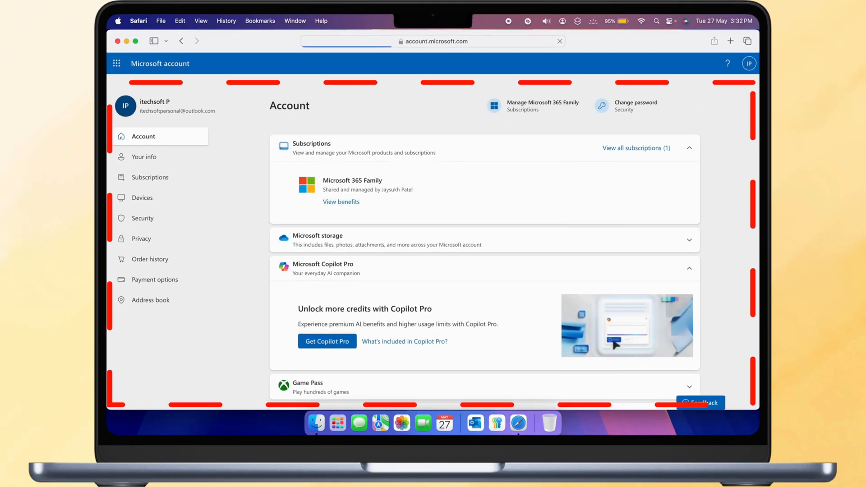
Step: Go to the Security page from the Microsoft account left sidebar
{"action": "left_click", "coordinate": [143, 218]}
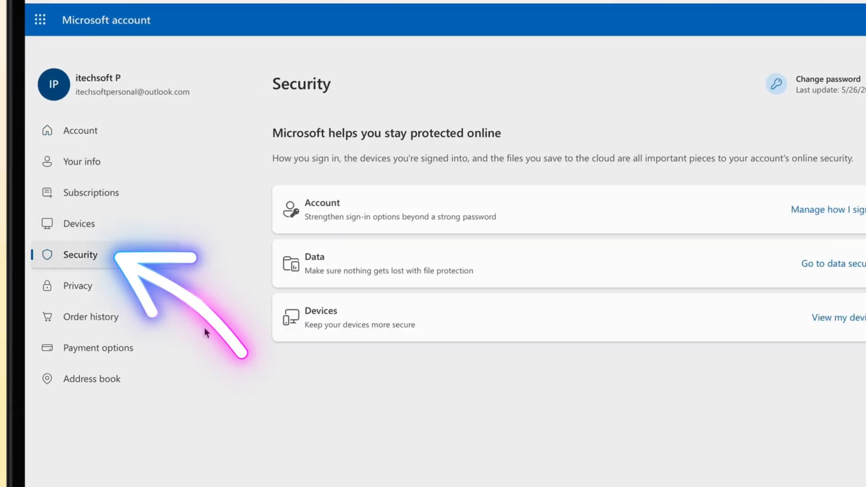